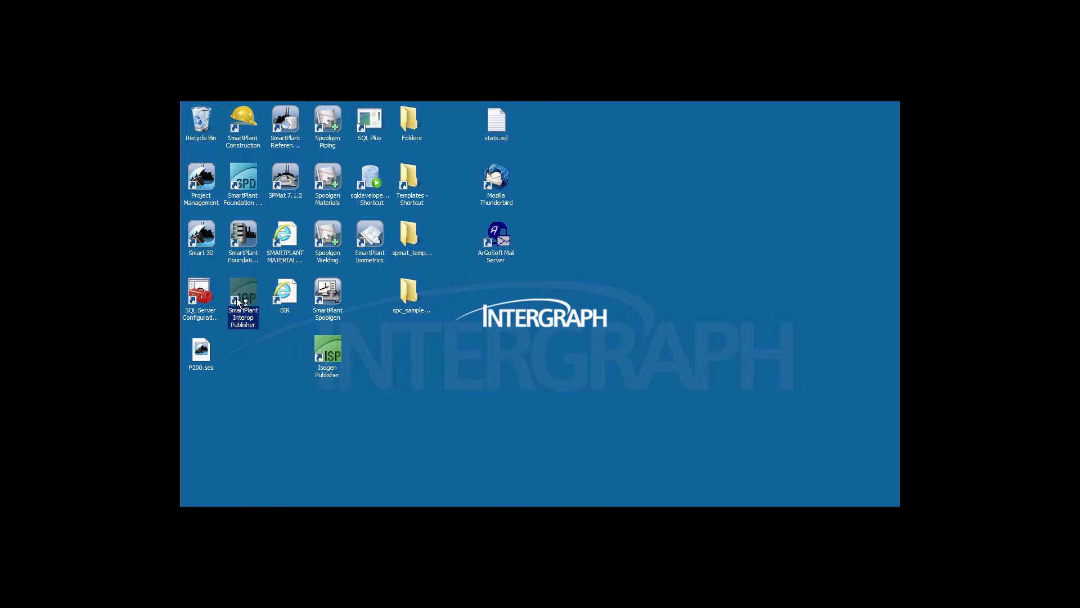
Launch Interop Publisher and add Tekla-Full.ifc as a source file via the All Files filter.
{"action": "double_click", "coordinate": [242, 297]}
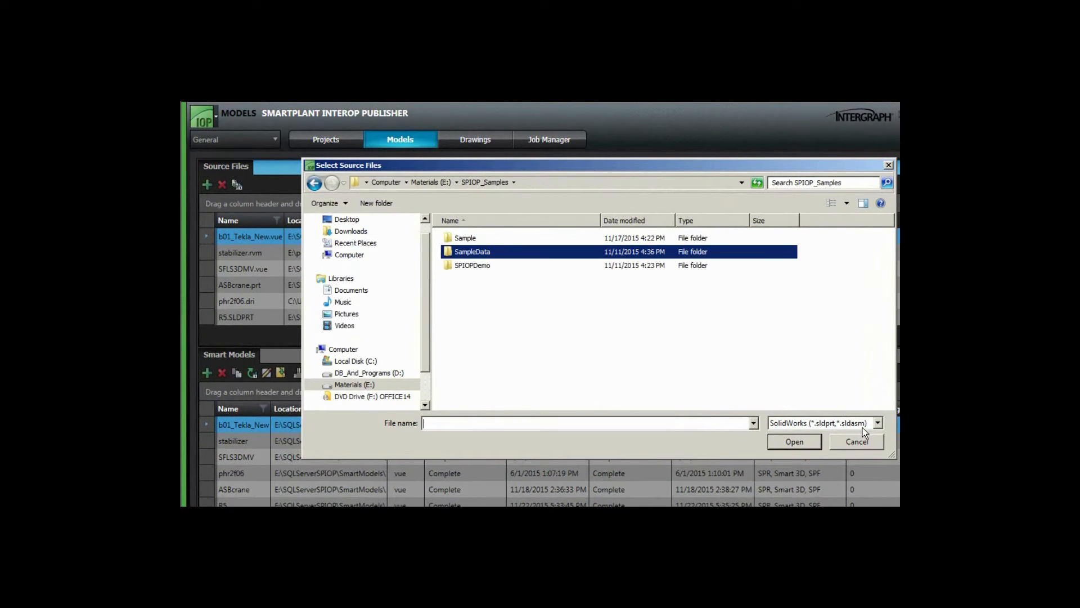
{"action": "left_click", "coordinate": [876, 422]}
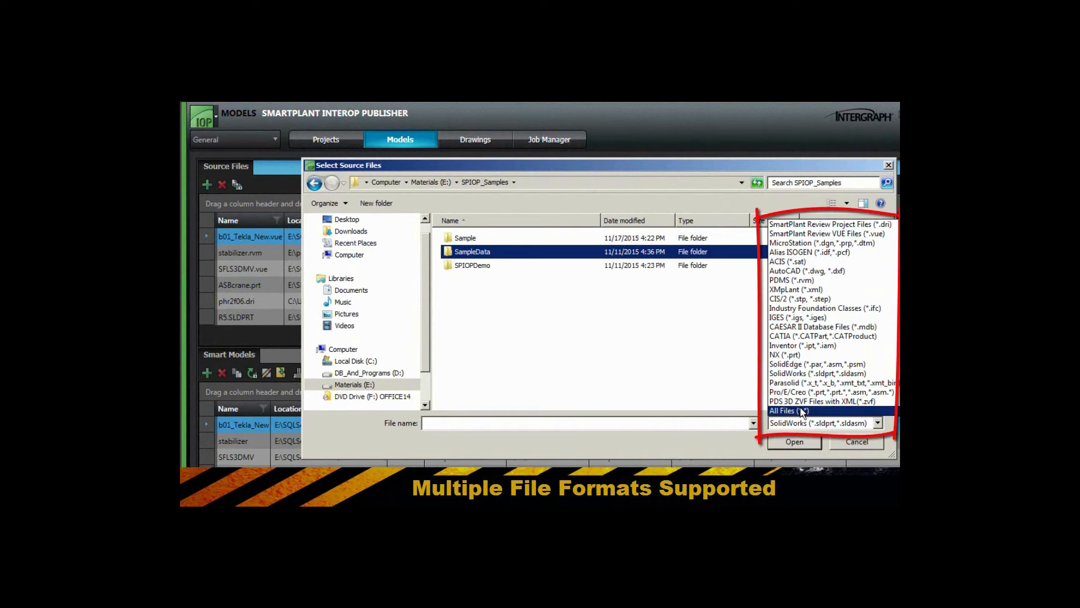
{"action": "left_click", "coordinate": [788, 410]}
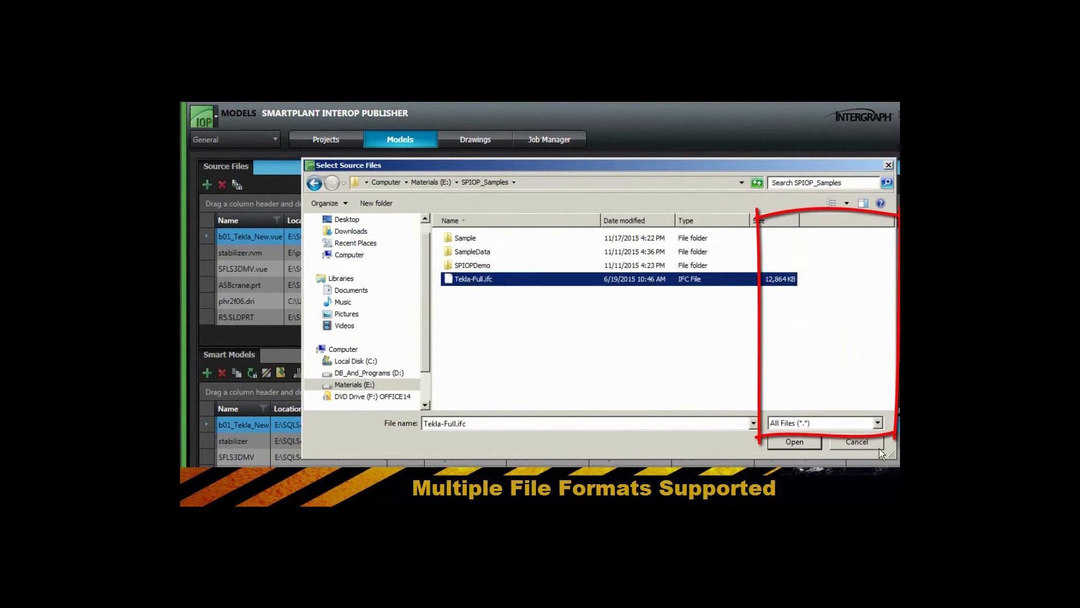
{"action": "left_click", "coordinate": [877, 422]}
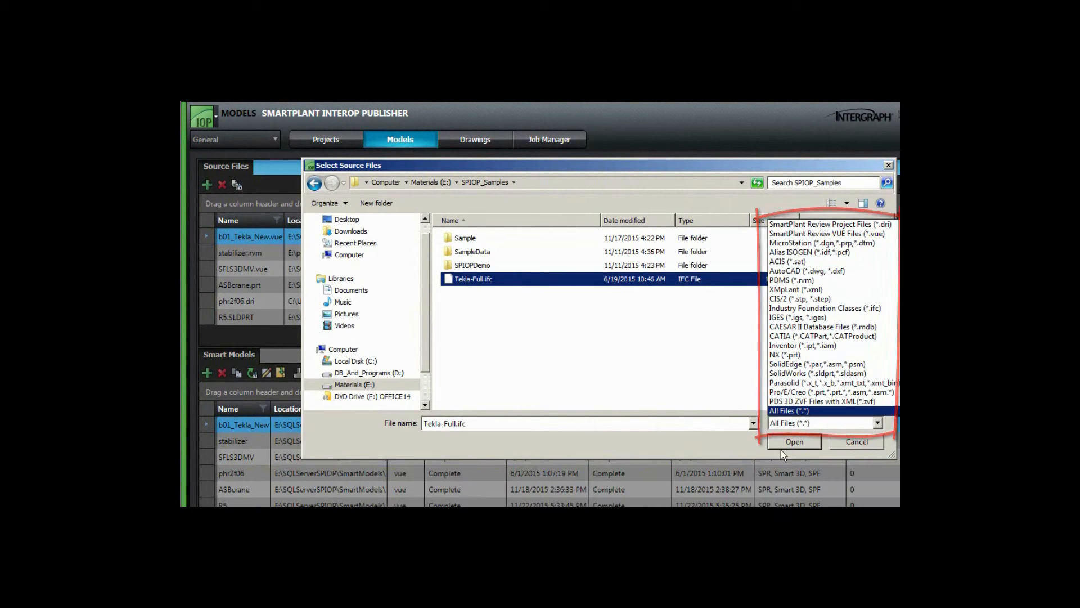
{"action": "left_click", "coordinate": [793, 442]}
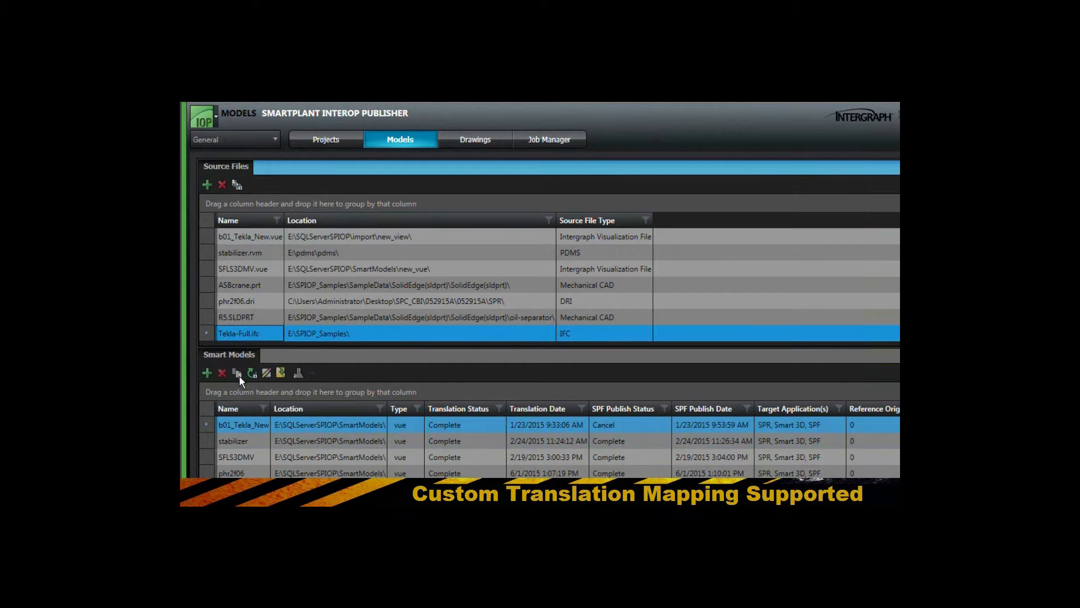
Translate Tekla-Full.ifc with default settings, then open the Tekla-Full smart model in SmartPlant Review.
{"action": "left_click", "coordinate": [236, 371]}
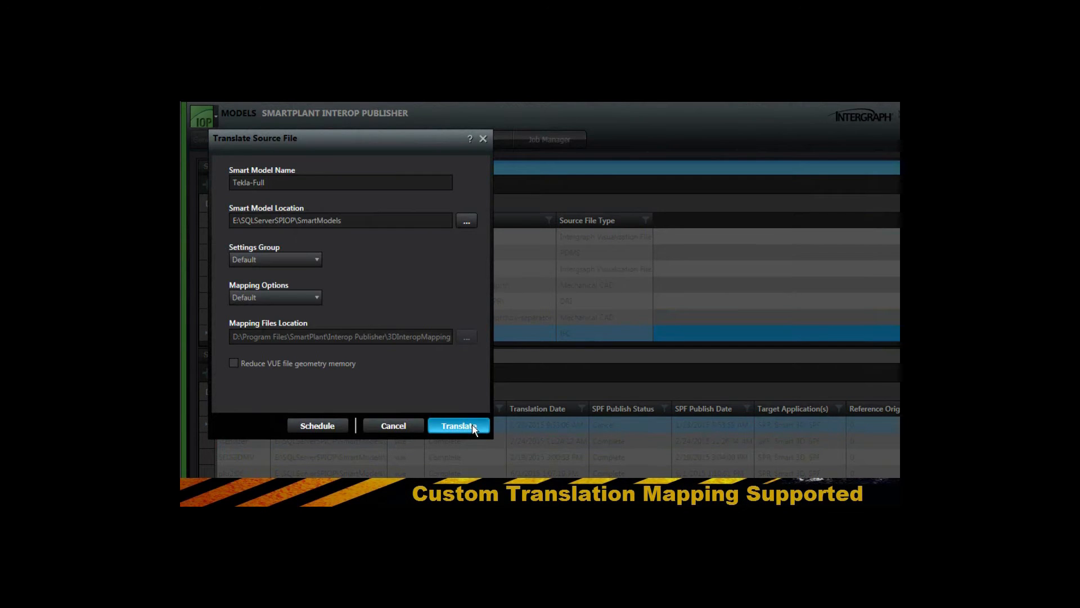
{"action": "left_click", "coordinate": [458, 425]}
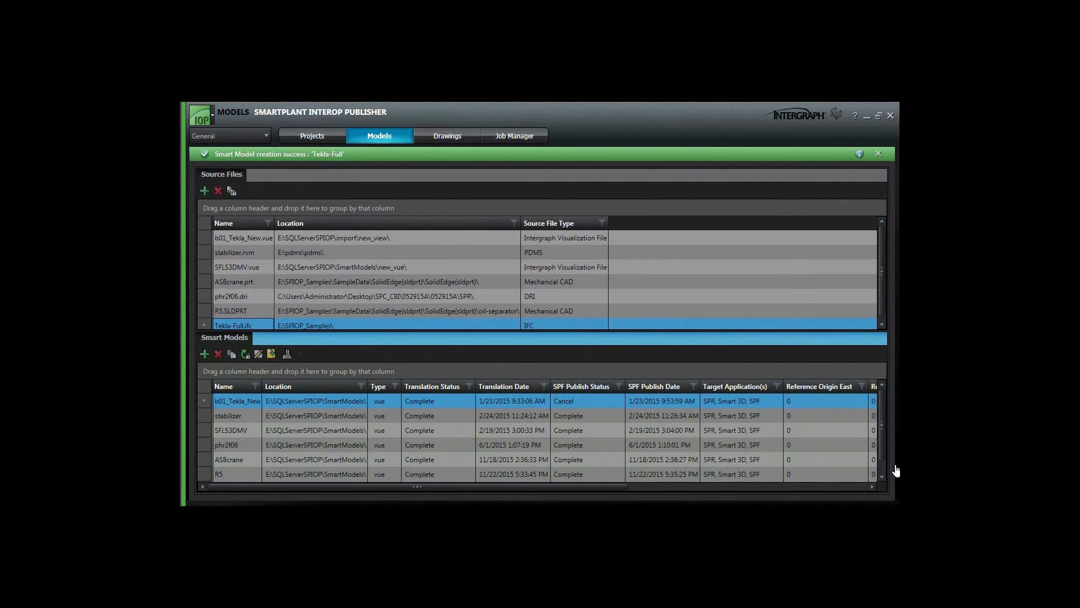
{"action": "left_click", "coordinate": [878, 154]}
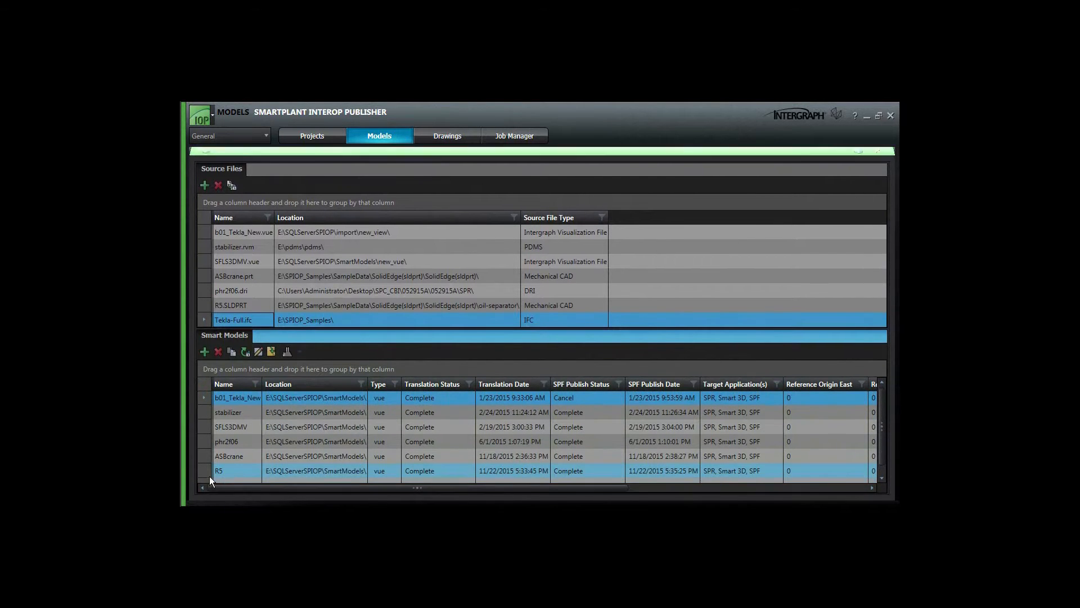
{"action": "right_click", "coordinate": [237, 471]}
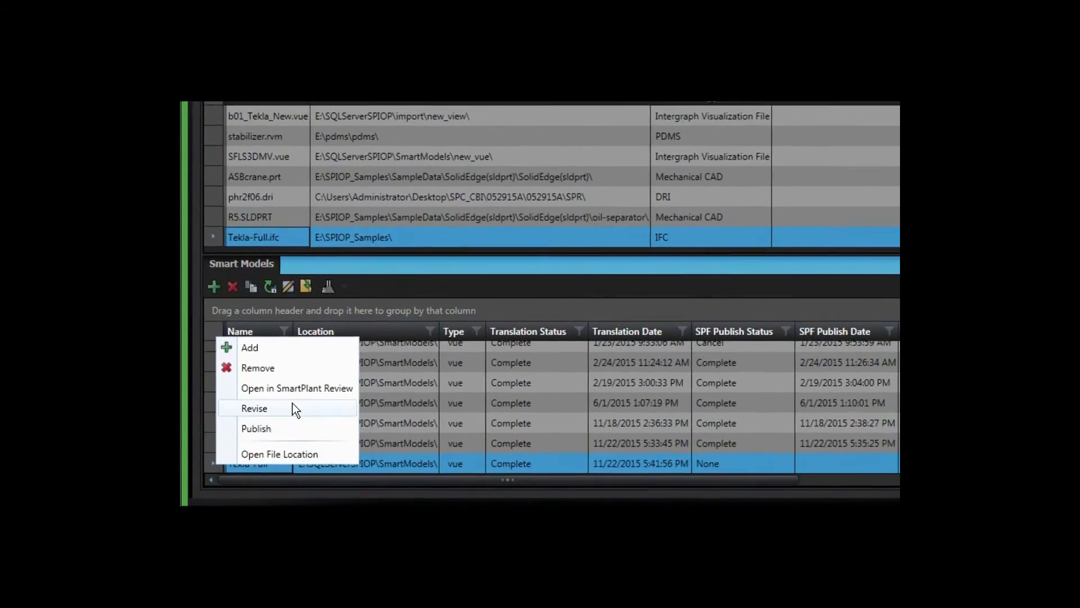
{"action": "left_click", "coordinate": [297, 387]}
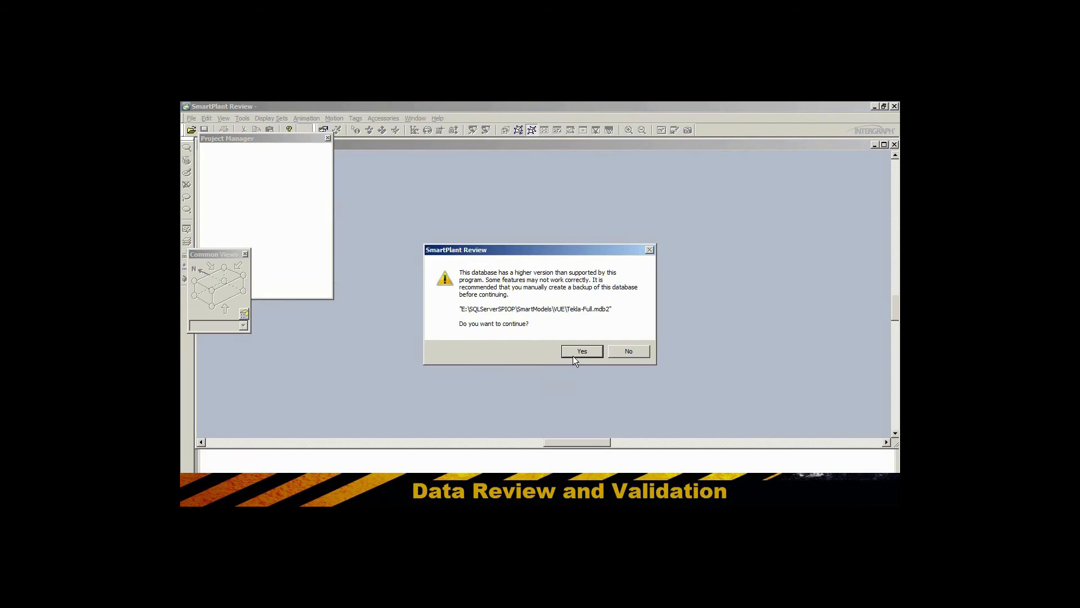
Accept the database warning, zoom in, and inspect the HEA400 column PILAR's Project properties.
{"action": "left_click", "coordinate": [580, 351]}
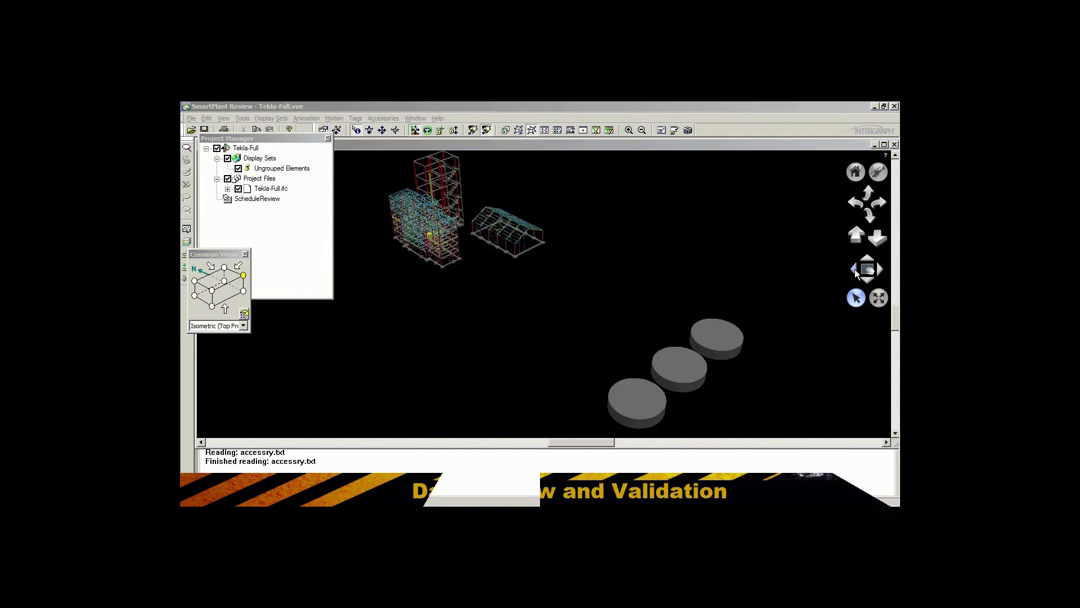
{"action": "left_click", "coordinate": [856, 234]}
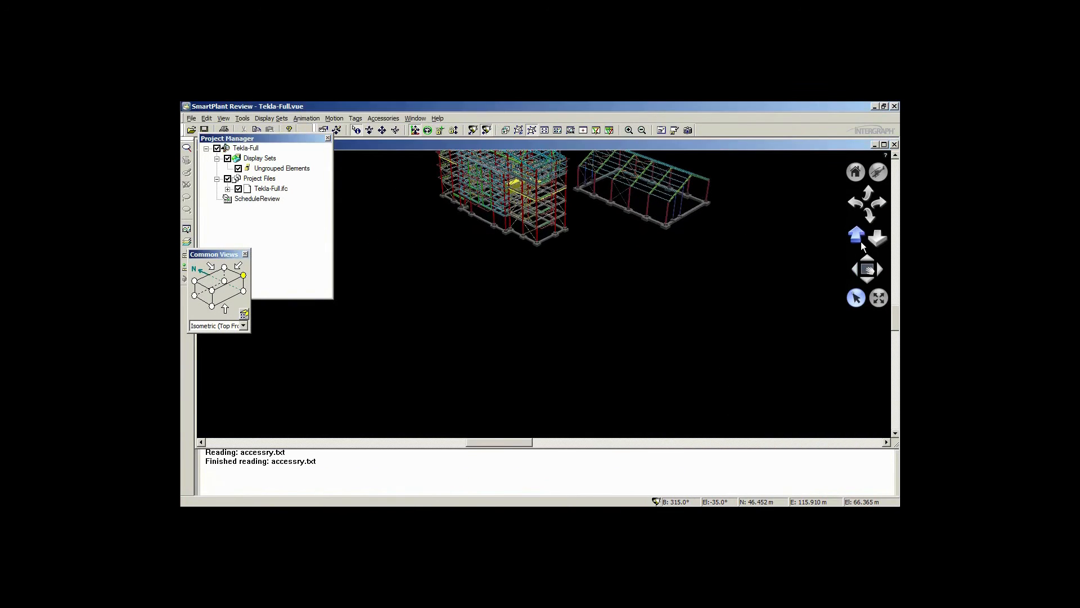
{"action": "left_click", "coordinate": [856, 235]}
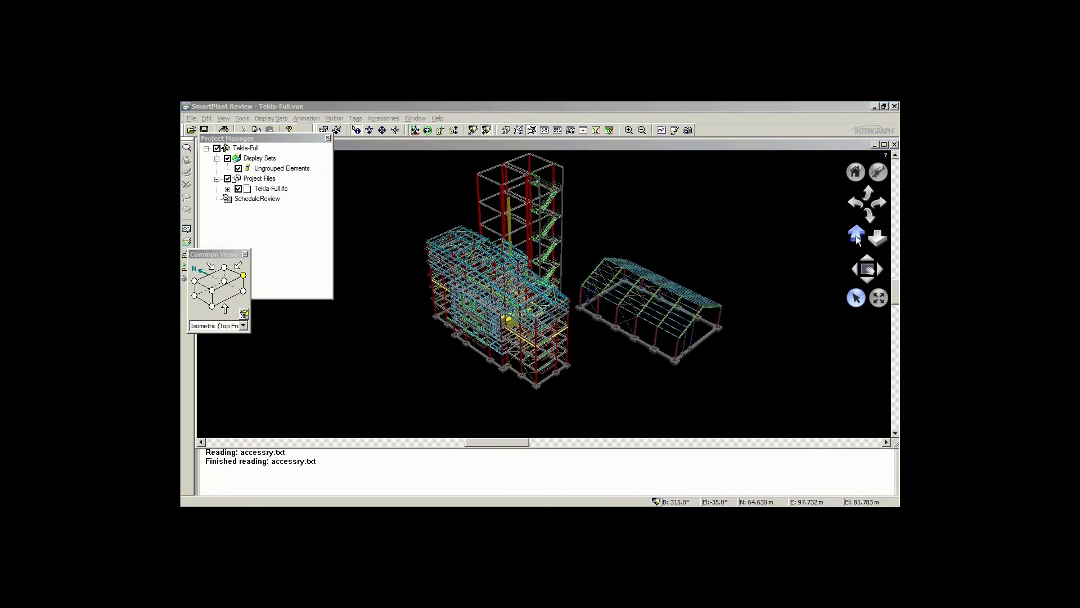
{"action": "left_click", "coordinate": [856, 233]}
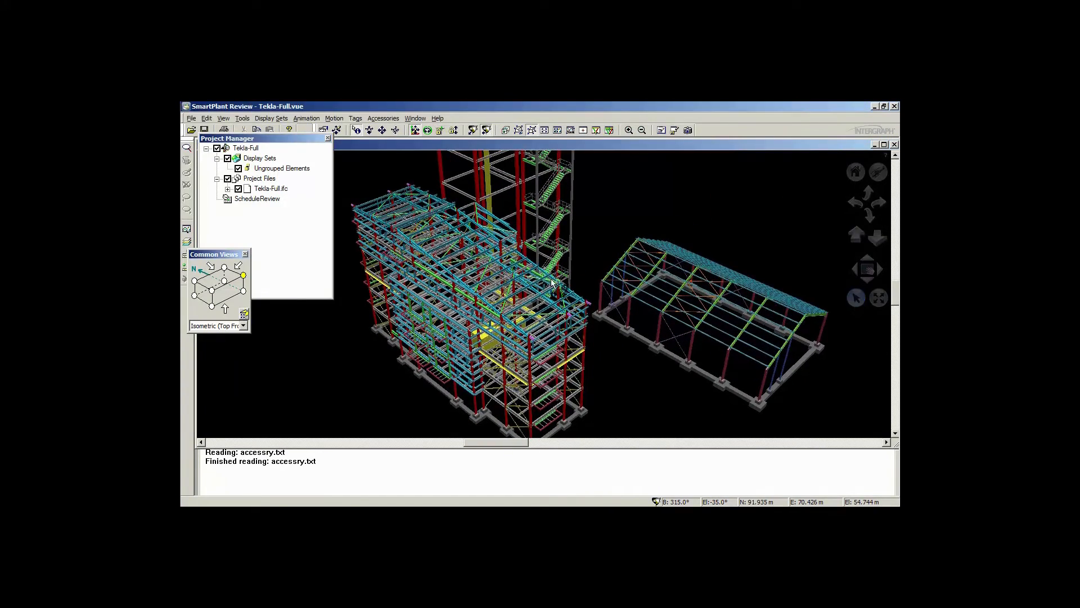
{"action": "left_click", "coordinate": [558, 289]}
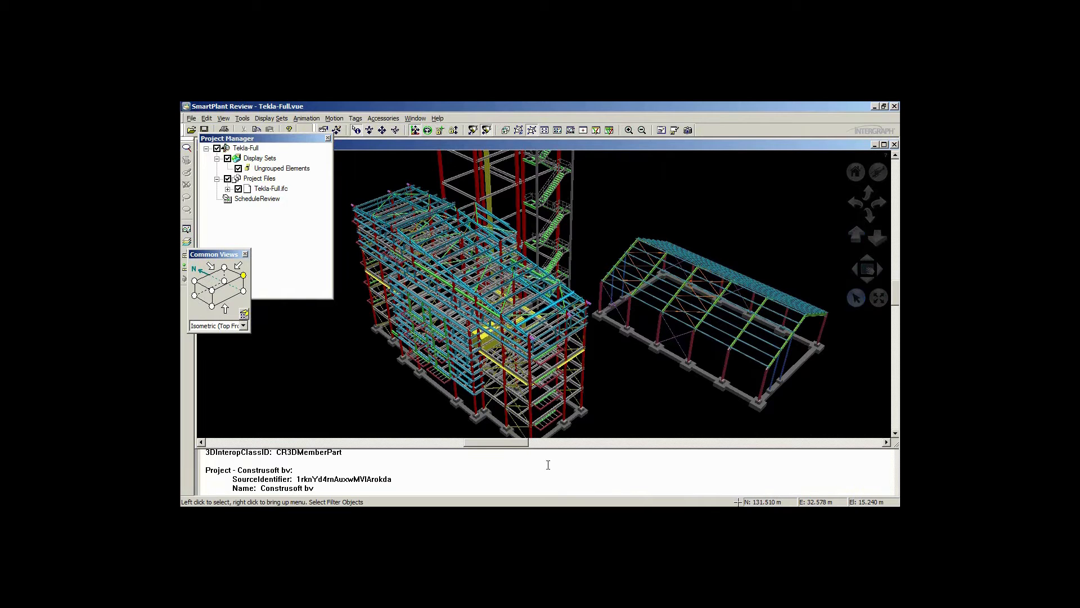
{"action": "left_click", "coordinate": [518, 206]}
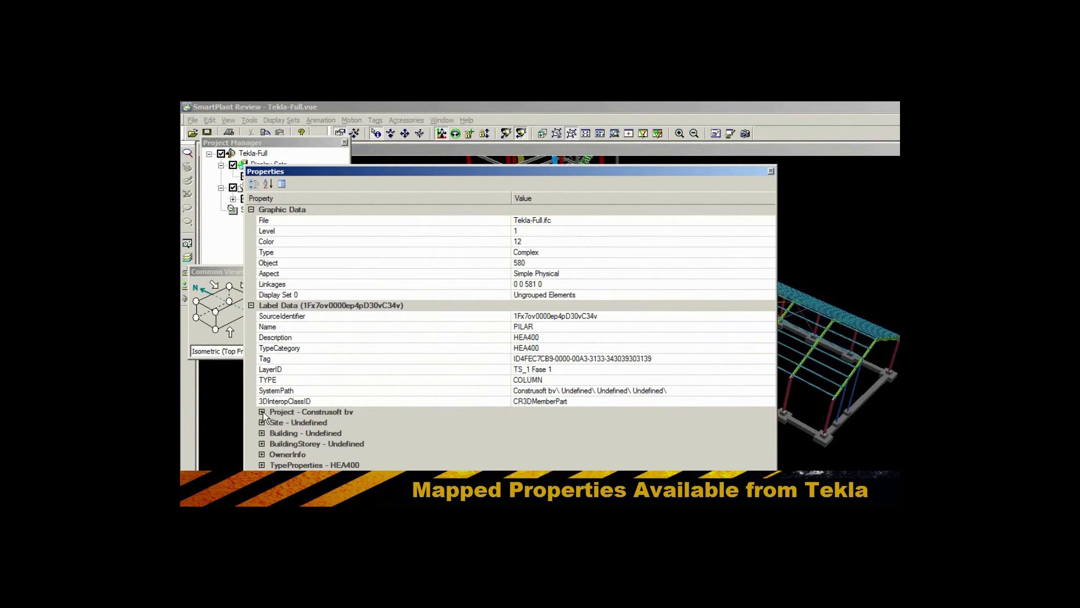
{"action": "left_click", "coordinate": [261, 412]}
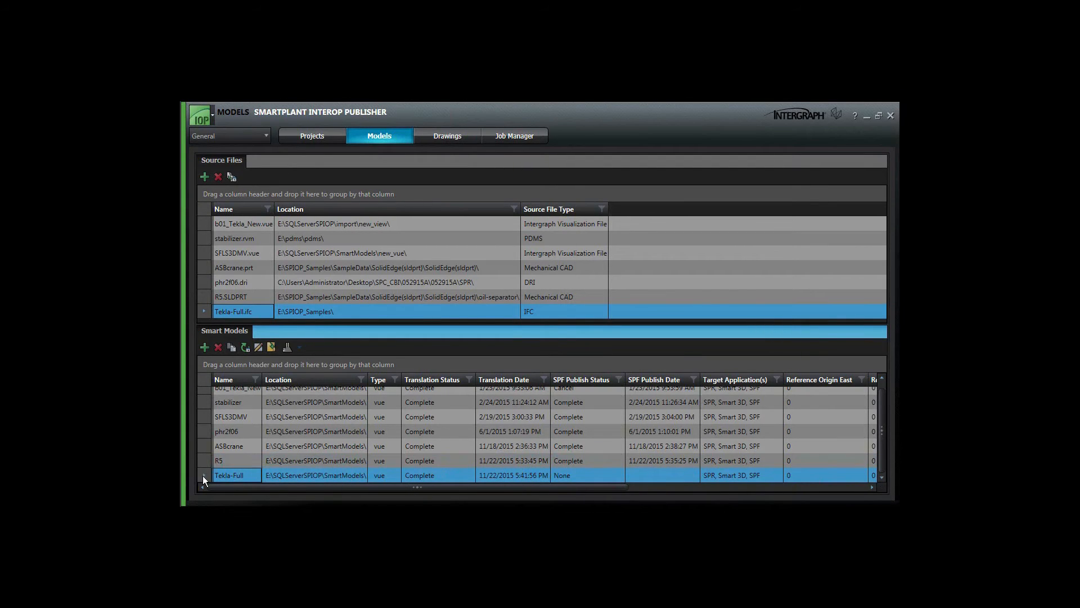
Revise and publish Tekla-Full with an owning group, then close Interop Publisher.
{"action": "right_click", "coordinate": [231, 475]}
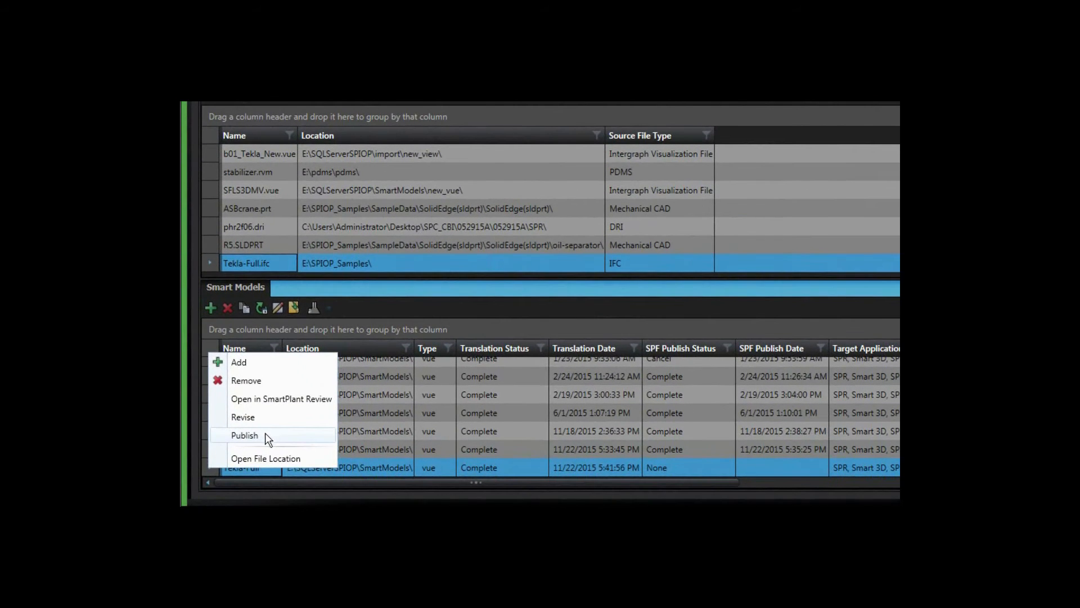
{"action": "left_click", "coordinate": [244, 435]}
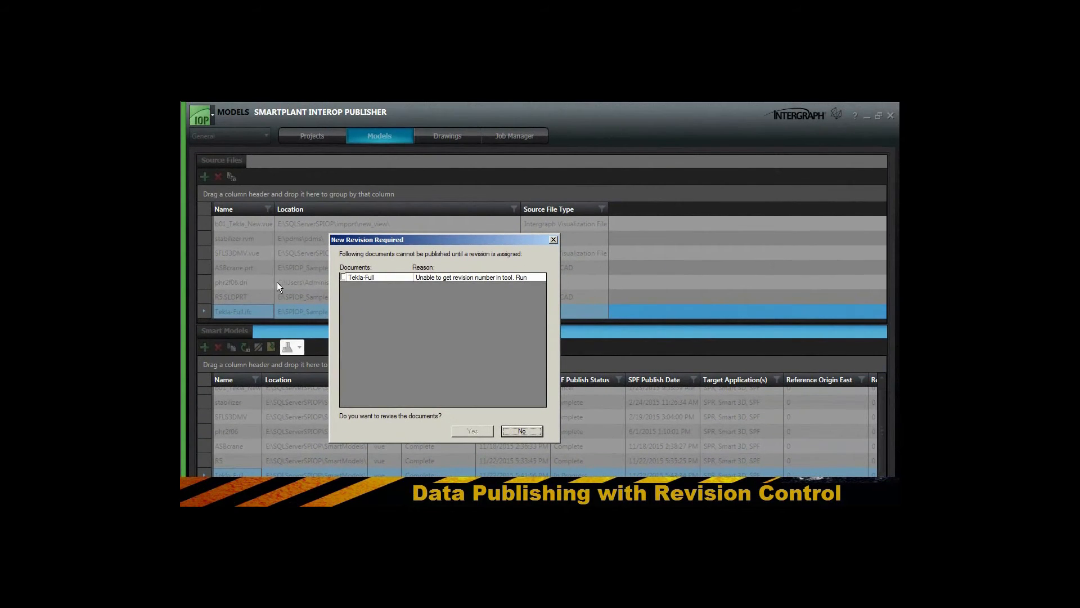
{"action": "left_click", "coordinate": [521, 430]}
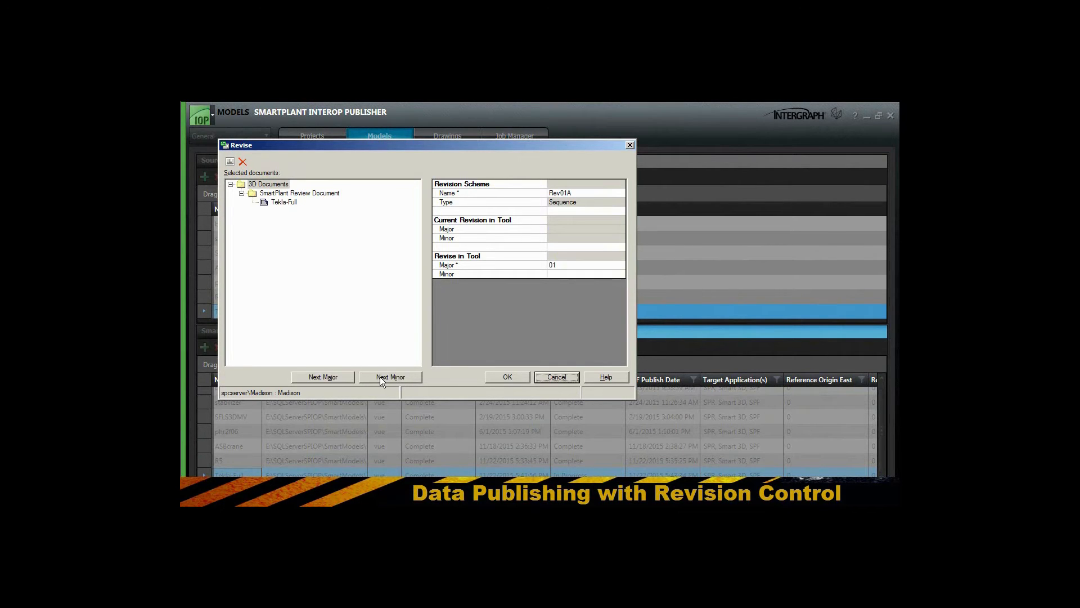
{"action": "left_click", "coordinate": [506, 377]}
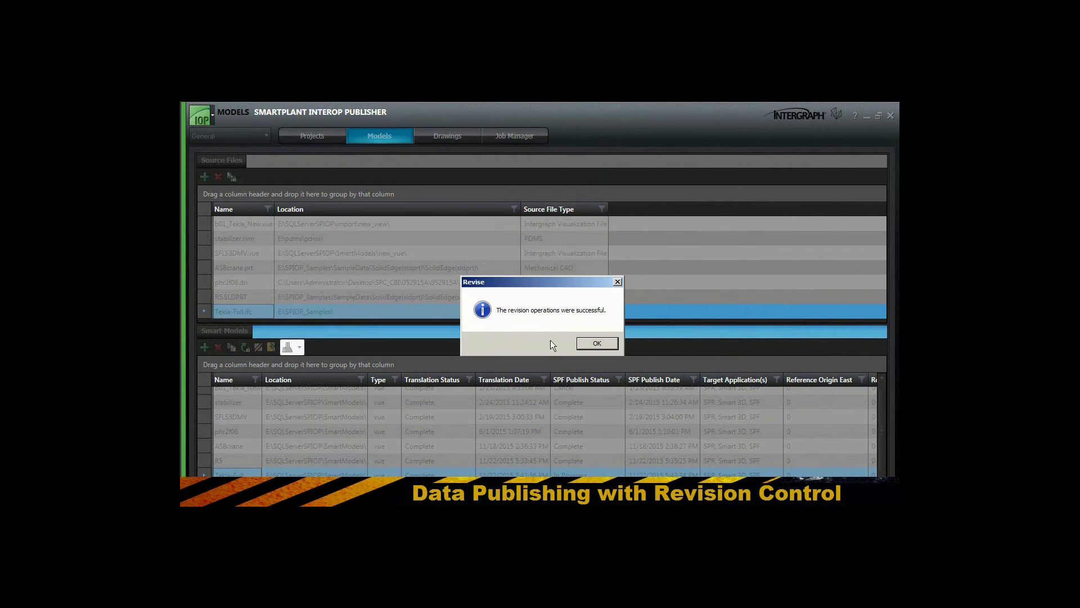
{"action": "left_click", "coordinate": [596, 343]}
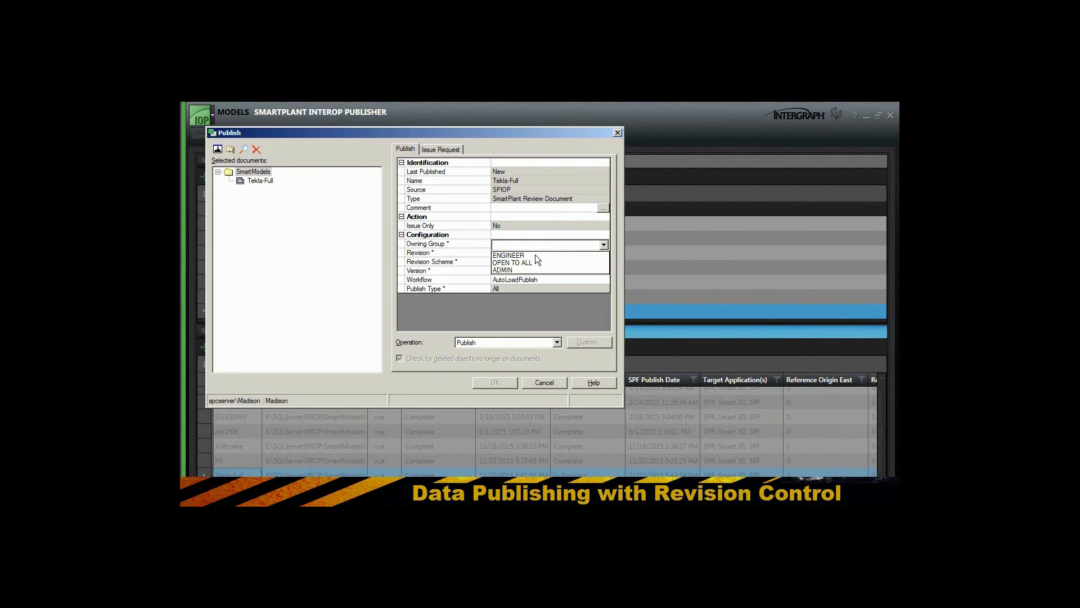
{"action": "left_click", "coordinate": [494, 383]}
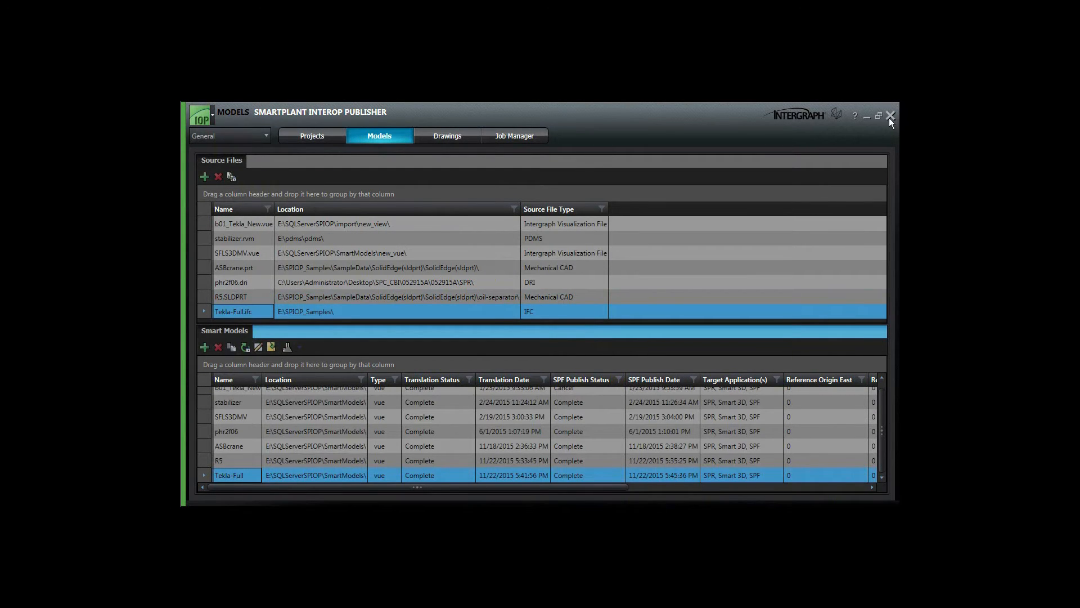
{"action": "left_click", "coordinate": [891, 115]}
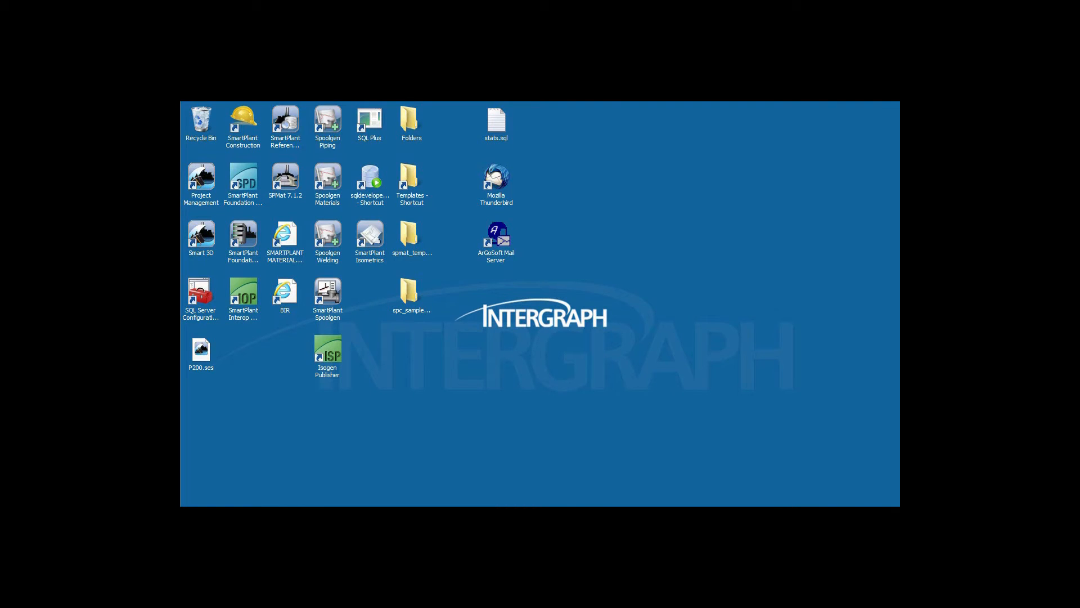
Launch SmartPlant Construction and log on to the Madison demo server.
{"action": "left_click", "coordinate": [243, 120]}
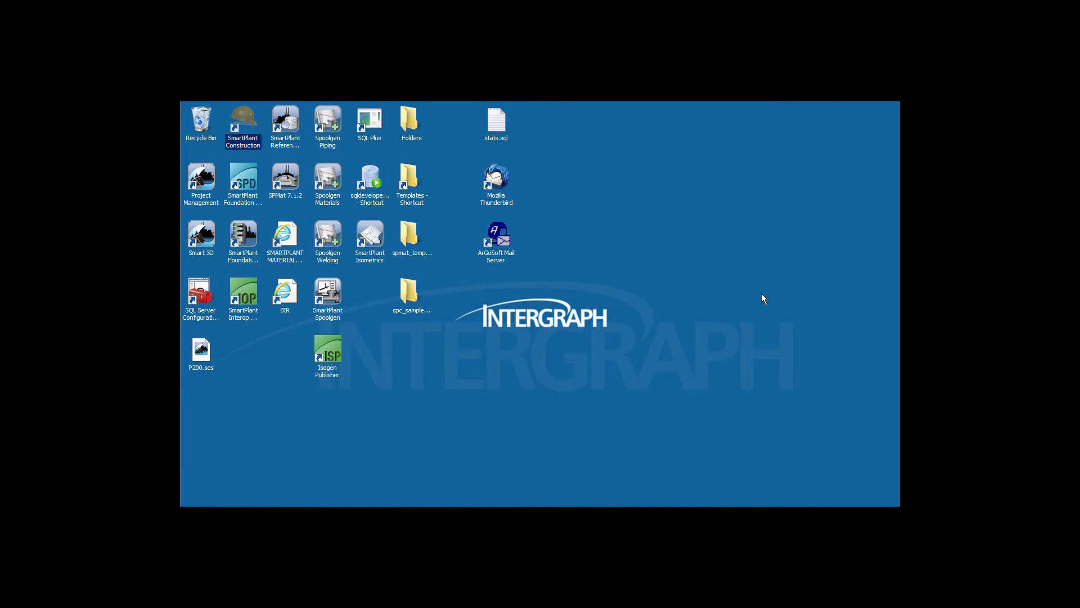
{"action": "double_click", "coordinate": [242, 121]}
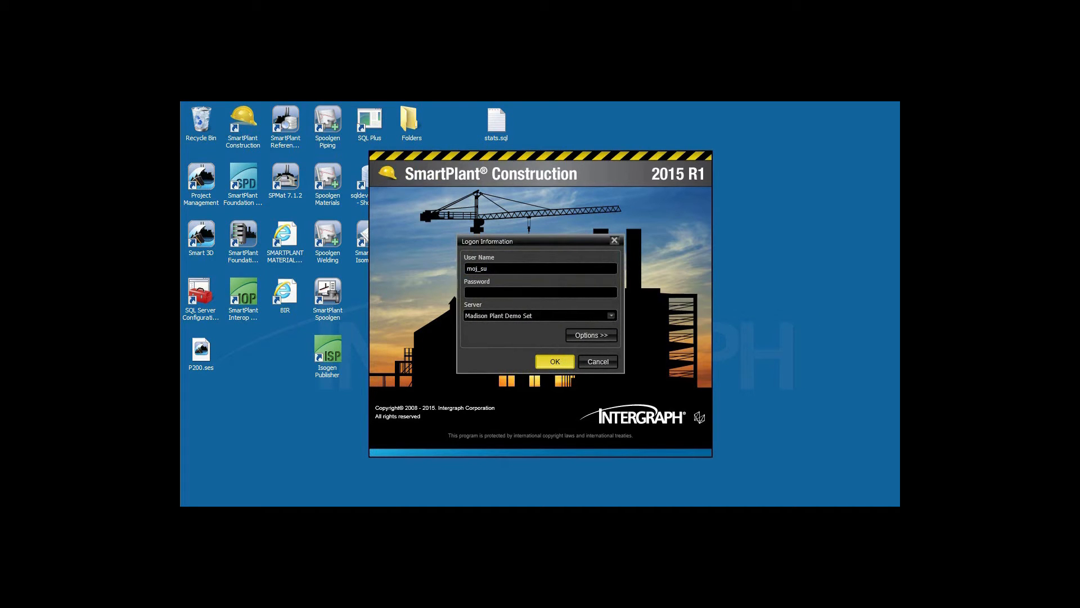
{"action": "left_click", "coordinate": [554, 361]}
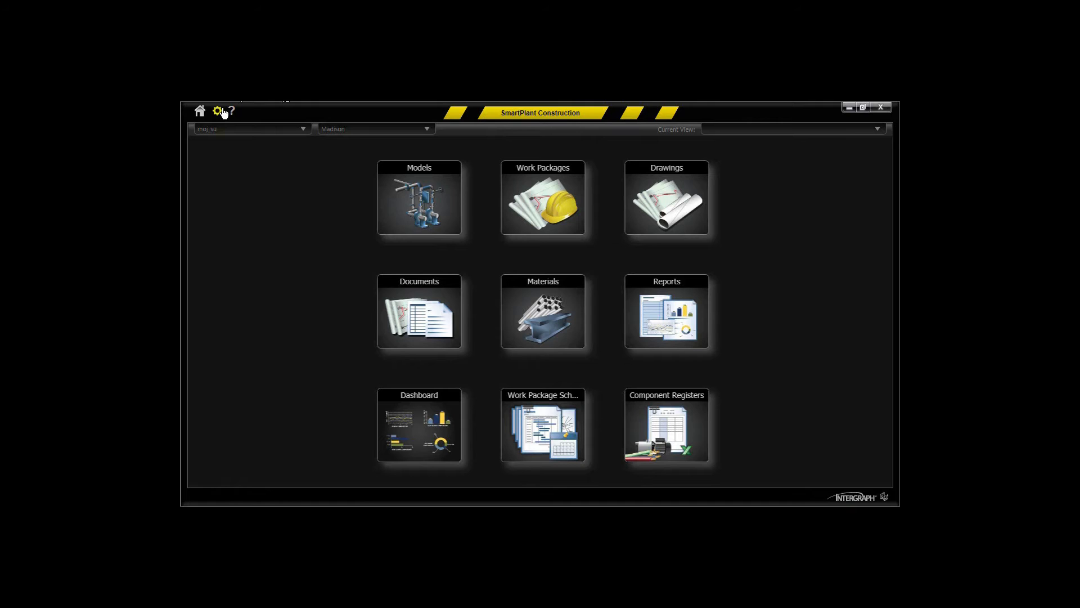
{"action": "mouse_move", "coordinate": [472, 222]}
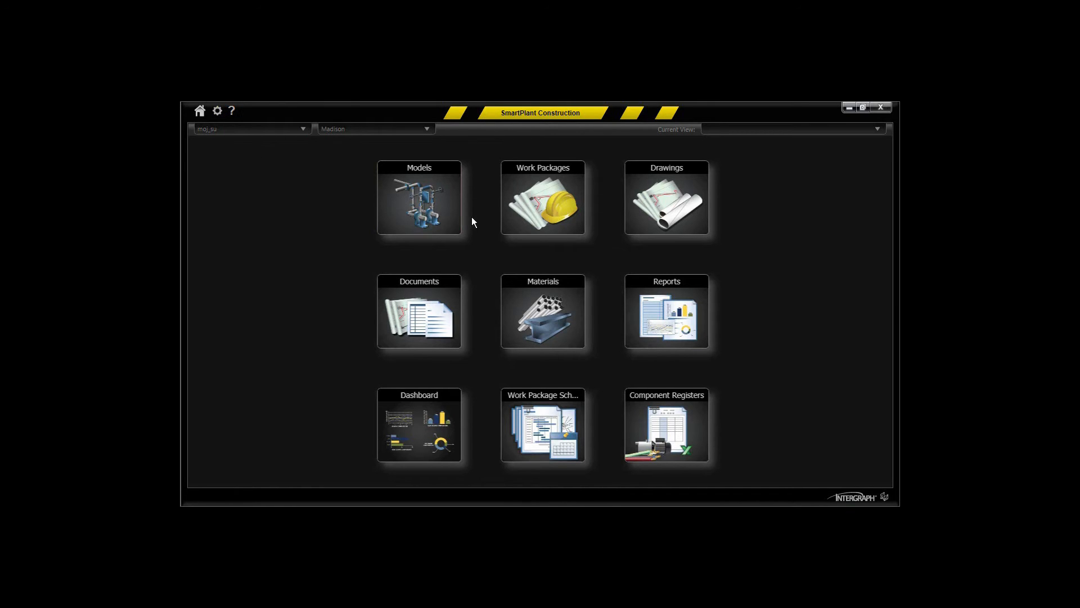
{"action": "left_click", "coordinate": [418, 197]}
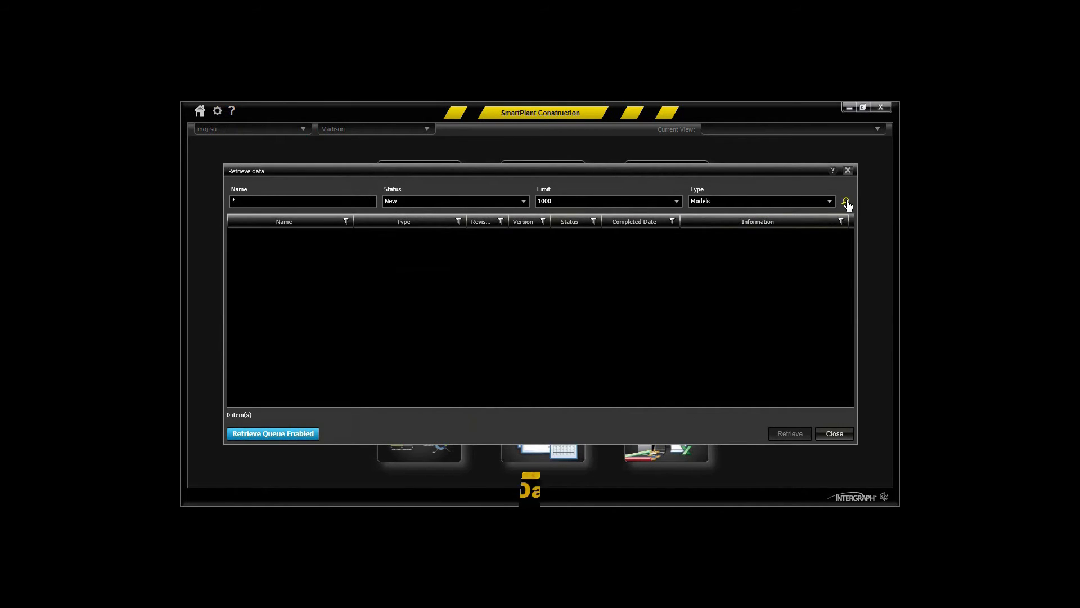
{"action": "left_click", "coordinate": [845, 200]}
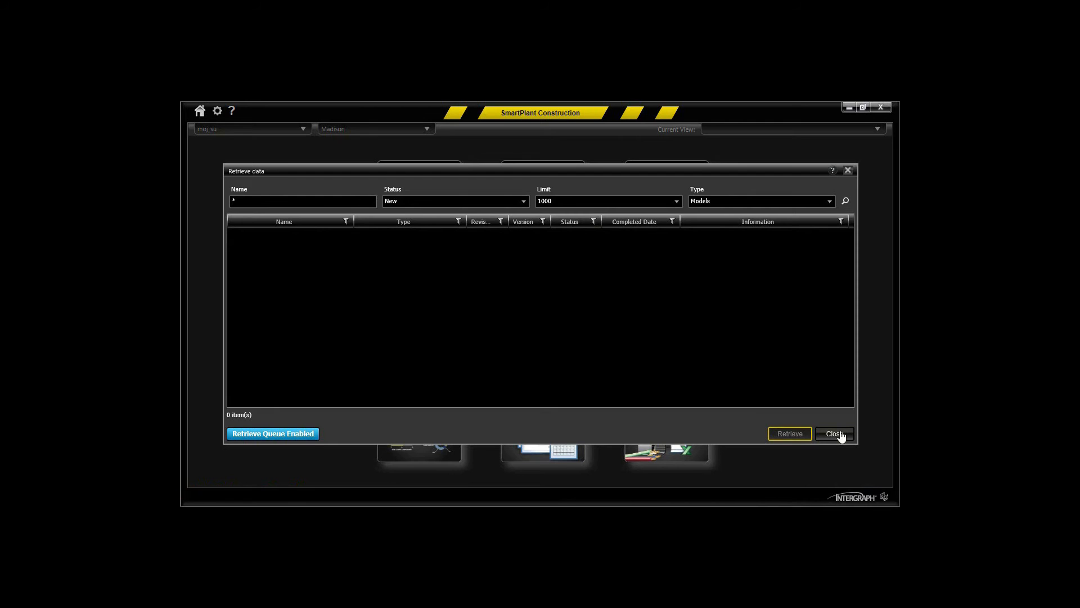
{"action": "left_click", "coordinate": [833, 433]}
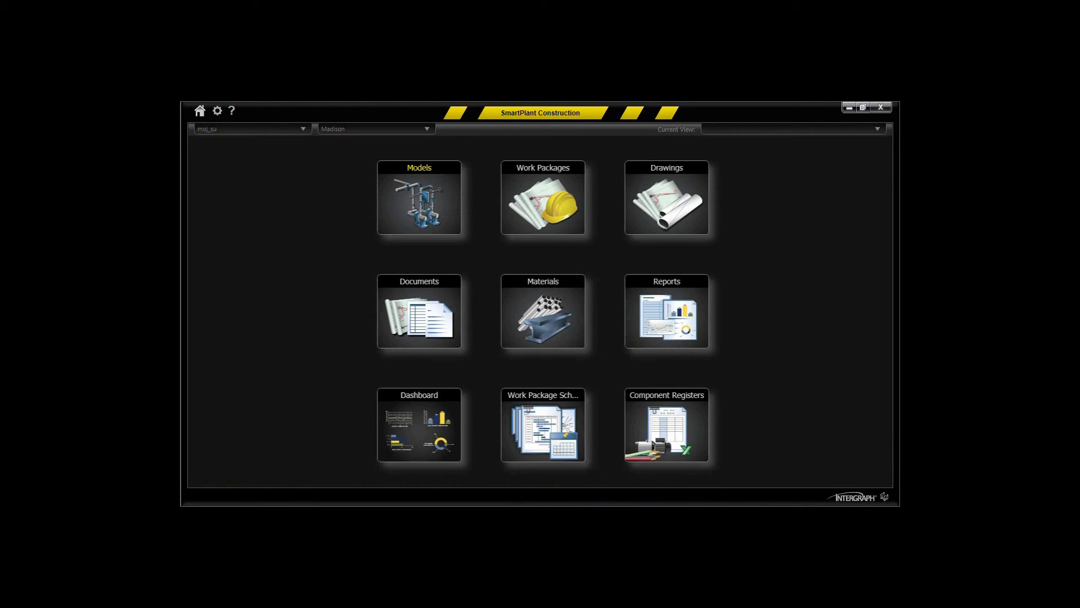
Open the Tekla-Full model from Models in 3D and zoom in on its steel frames.
{"action": "left_click", "coordinate": [418, 198]}
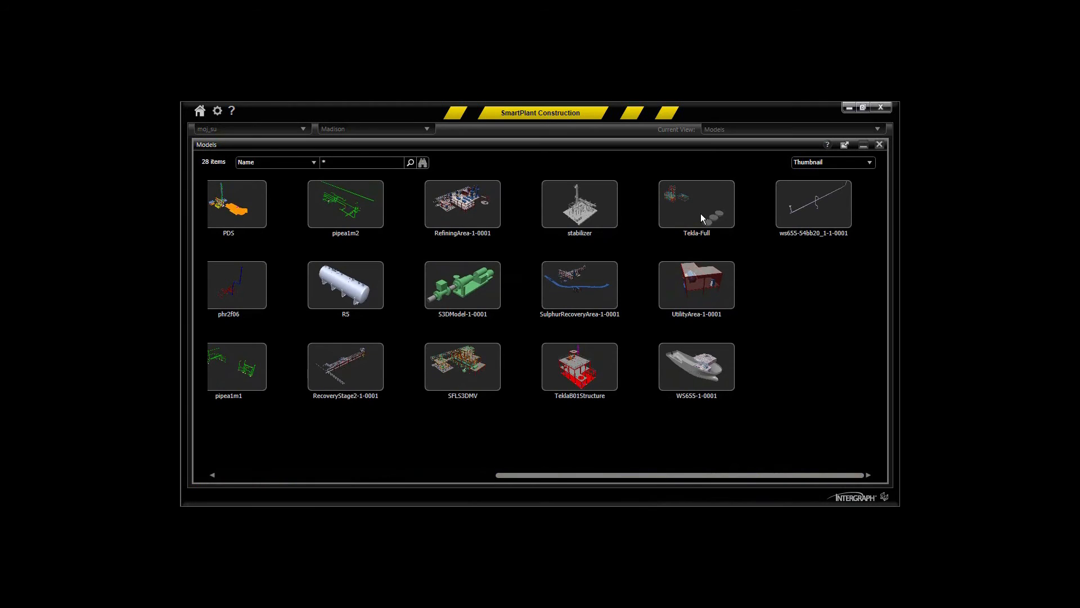
{"action": "double_click", "coordinate": [696, 203]}
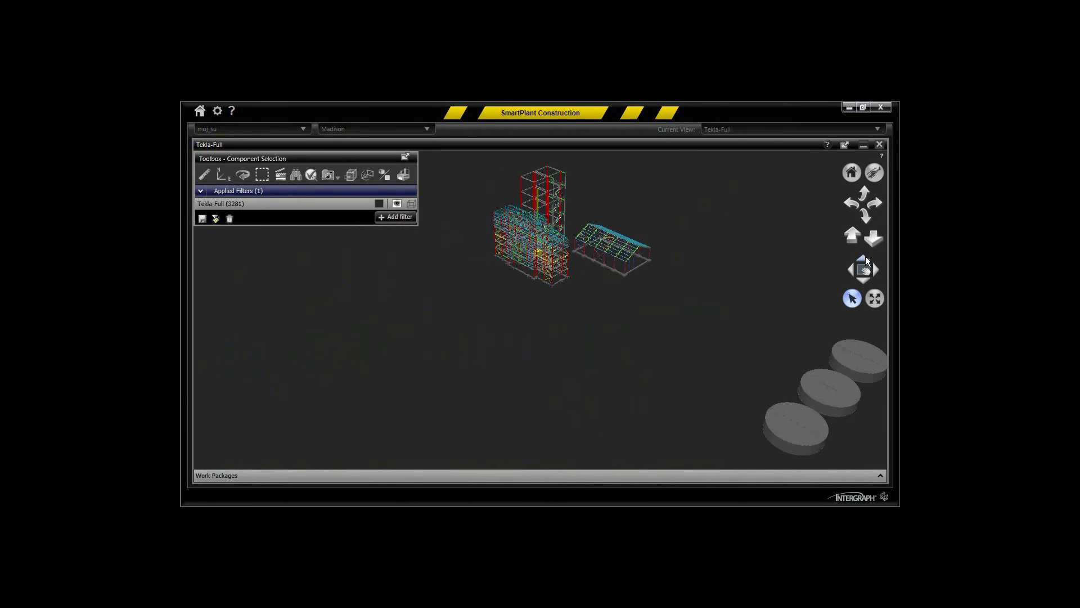
{"action": "left_click", "coordinate": [851, 234]}
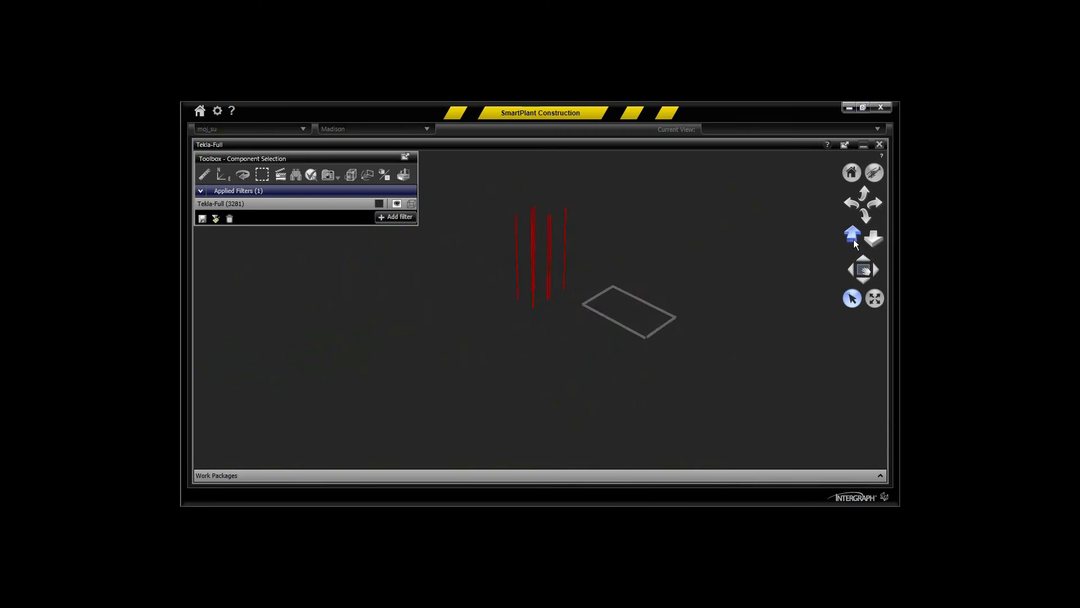
{"action": "left_click", "coordinate": [851, 234]}
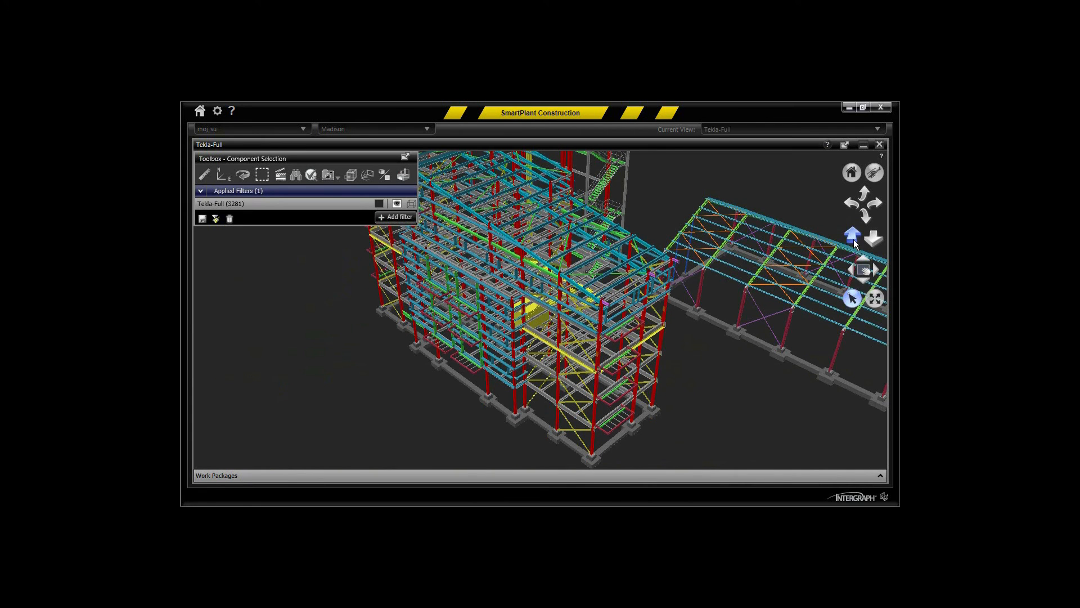
{"action": "left_click", "coordinate": [851, 234]}
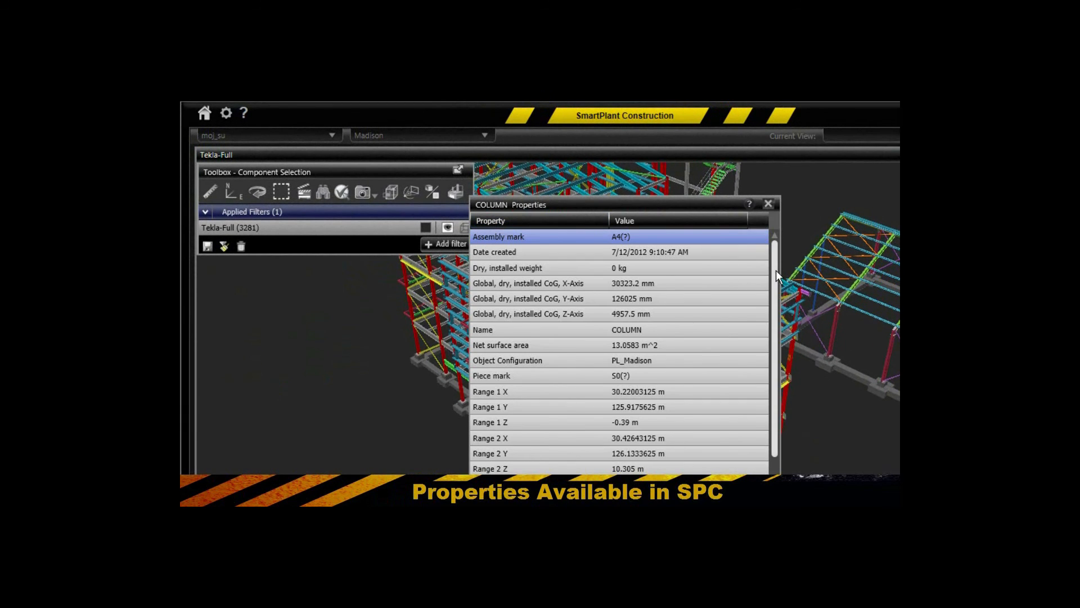
{"action": "scroll", "scroll_direction": "down", "scroll_amount": 3}
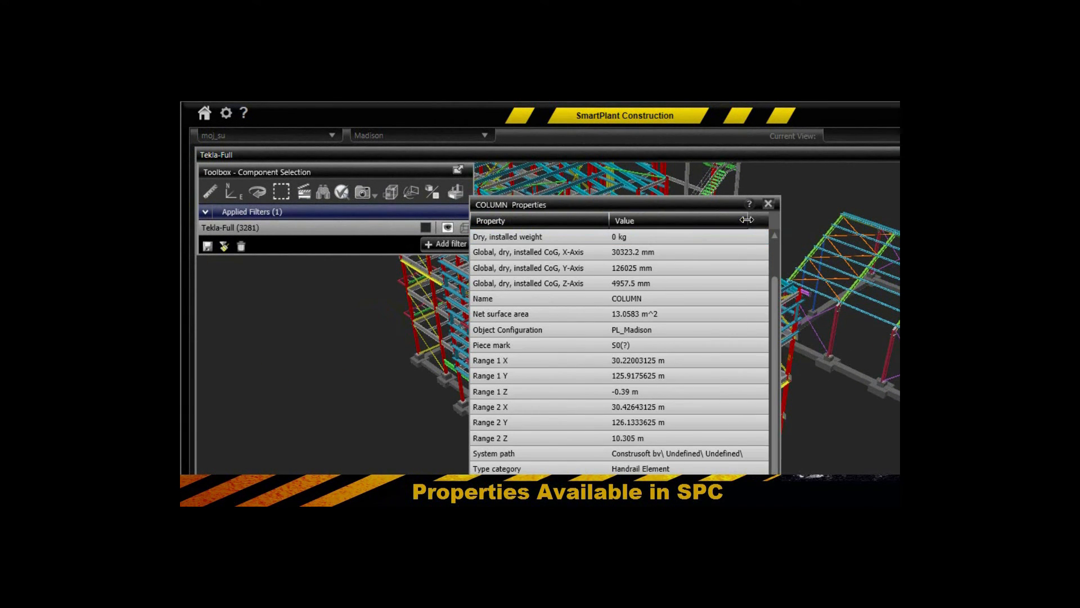
{"action": "left_click", "coordinate": [767, 203]}
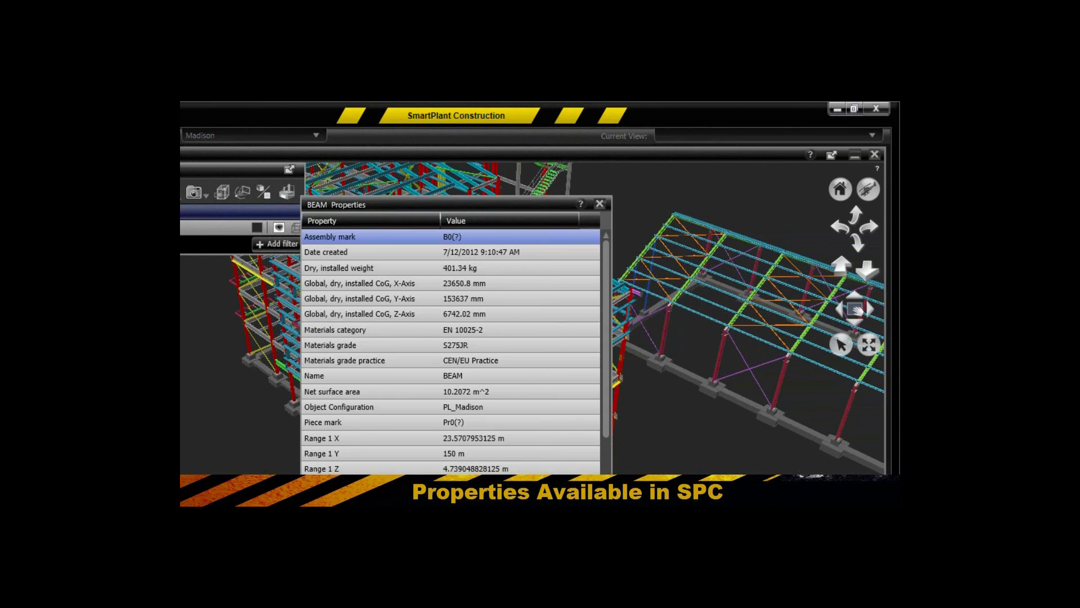
{"action": "scroll", "scroll_direction": "down", "scroll_amount": 3}
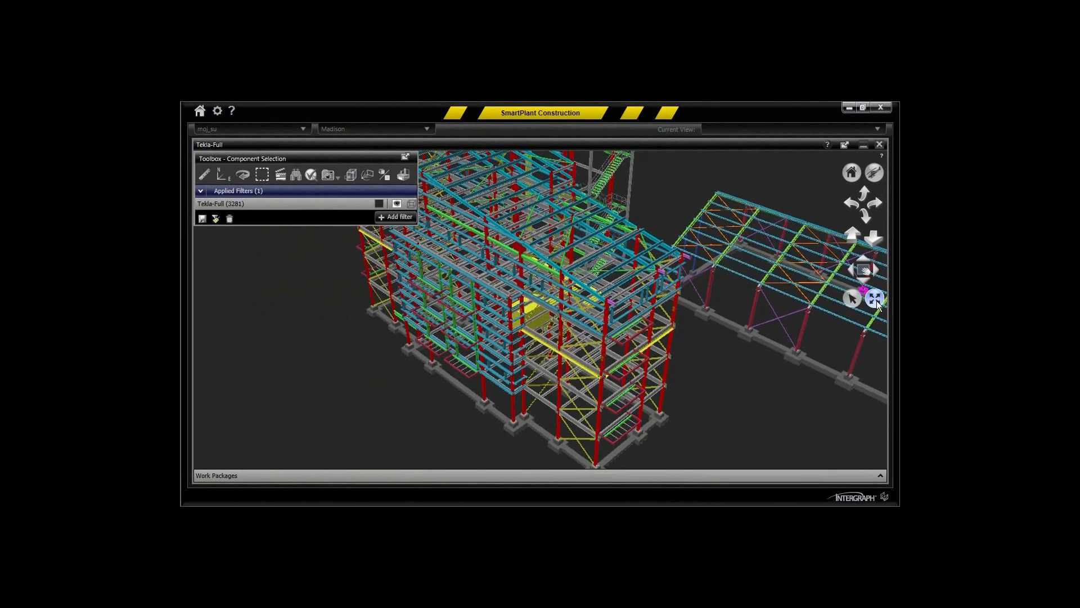
{"action": "left_click", "coordinate": [875, 298]}
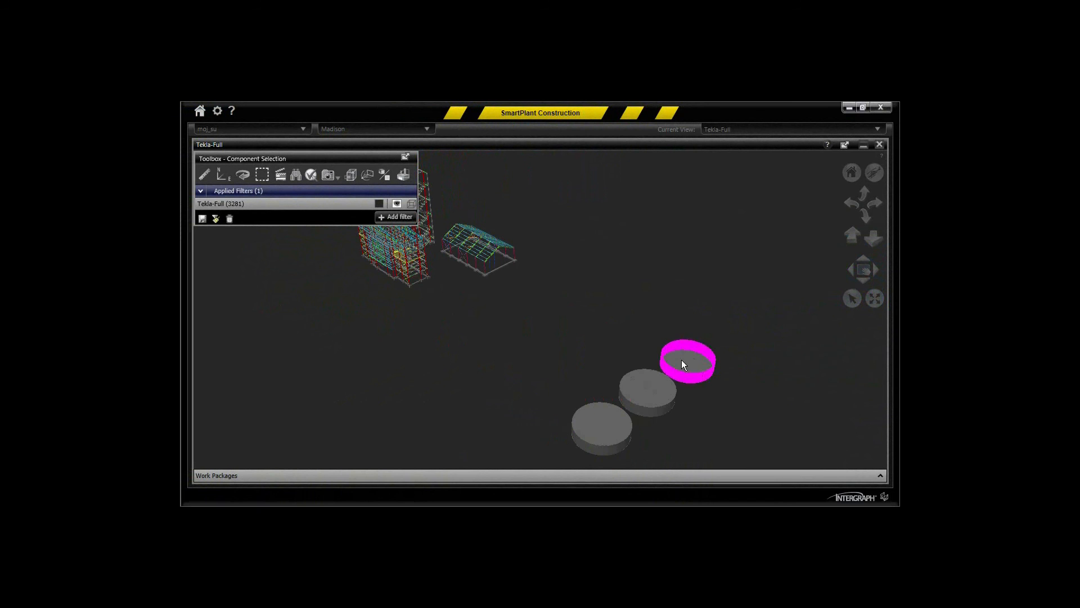